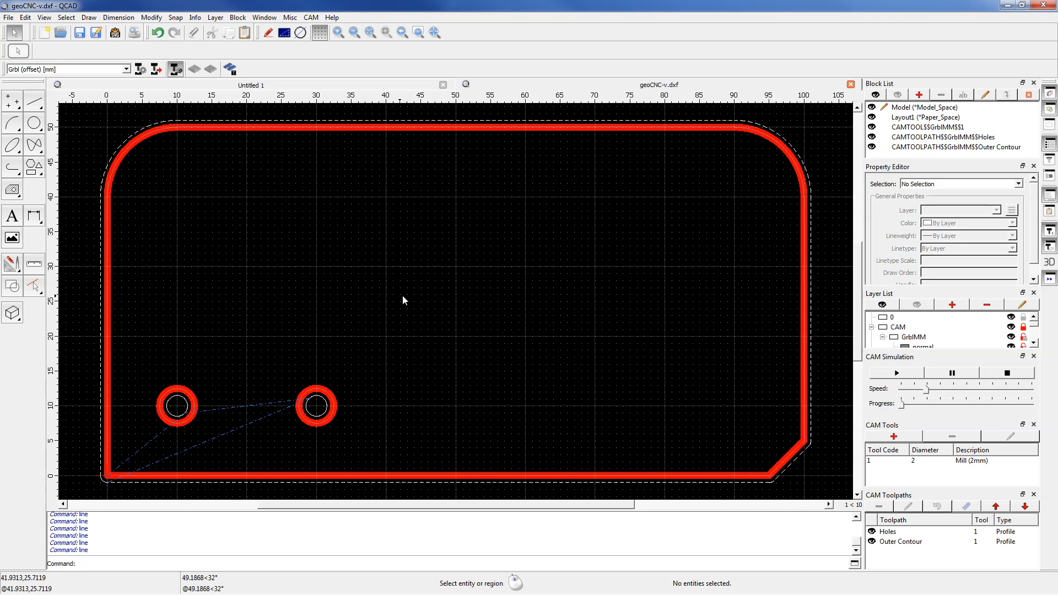
mouse_move(563, 337)
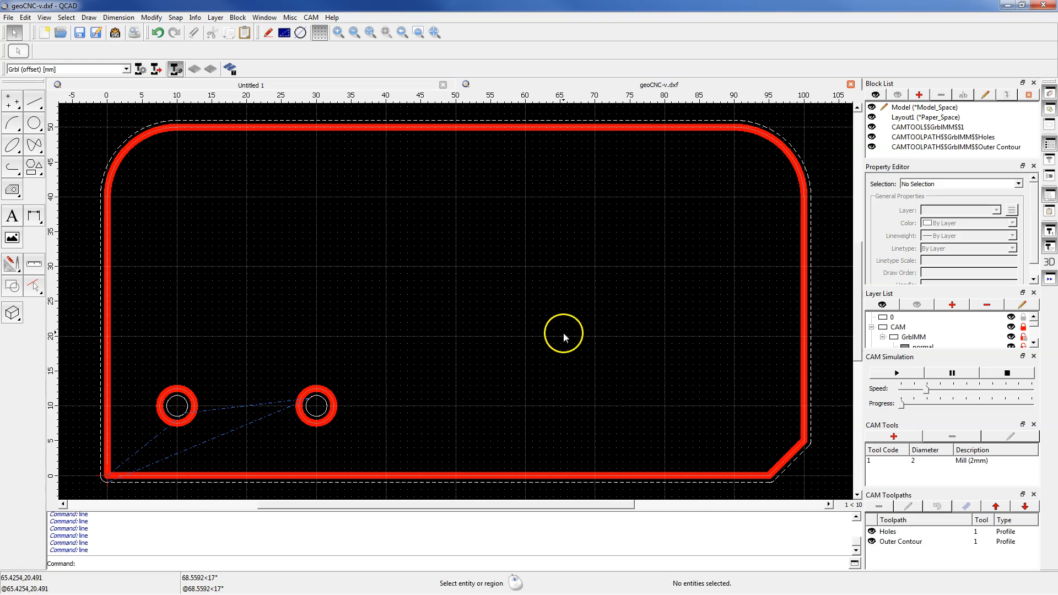
Select the Outer Contour toolpath, highlighting its seven plate-outline entities.
click(901, 541)
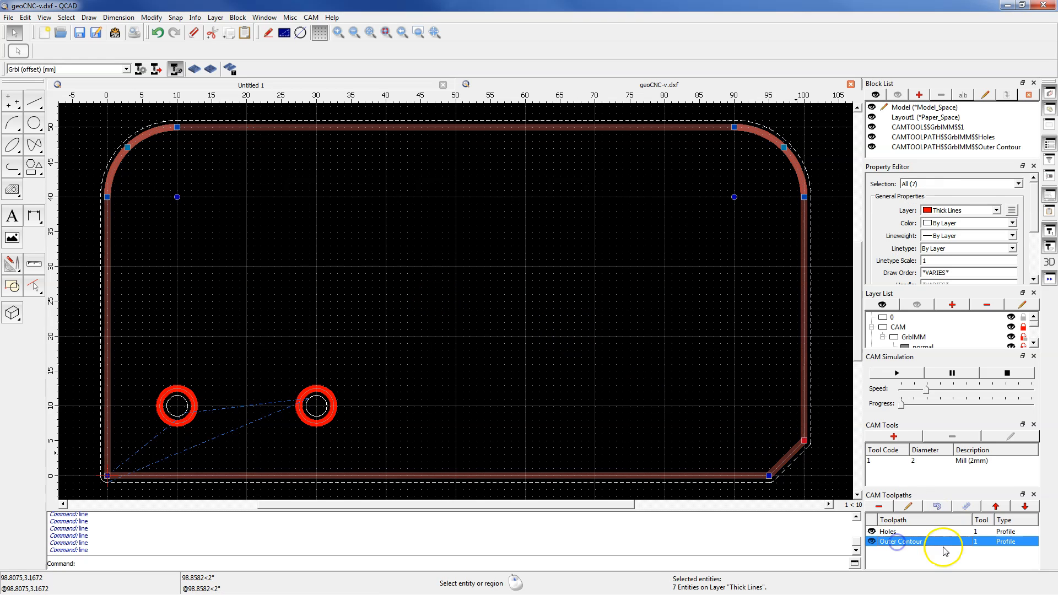
mouse_move(909, 506)
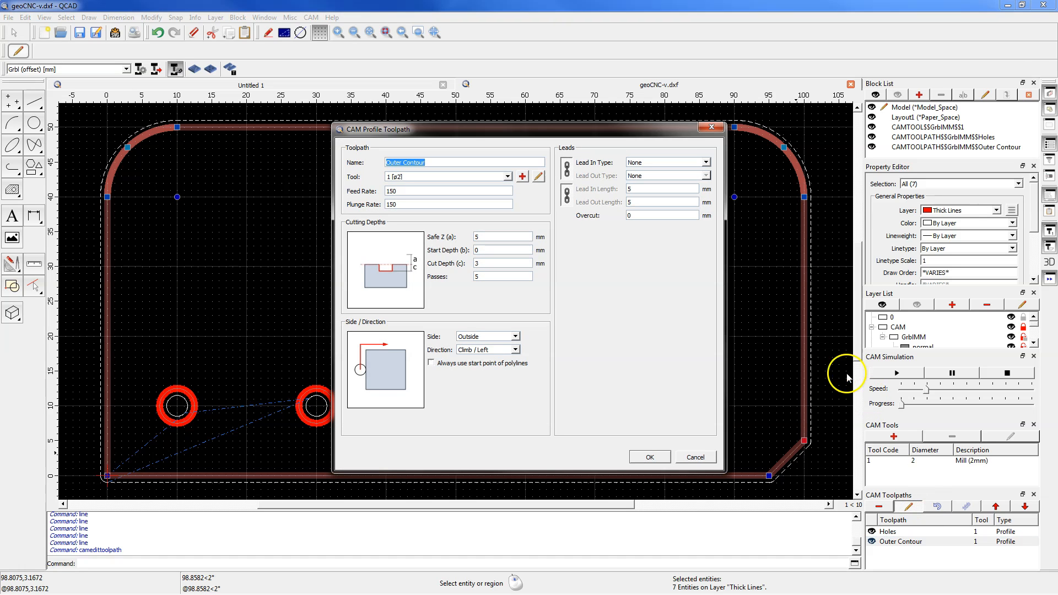
mouse_move(814, 372)
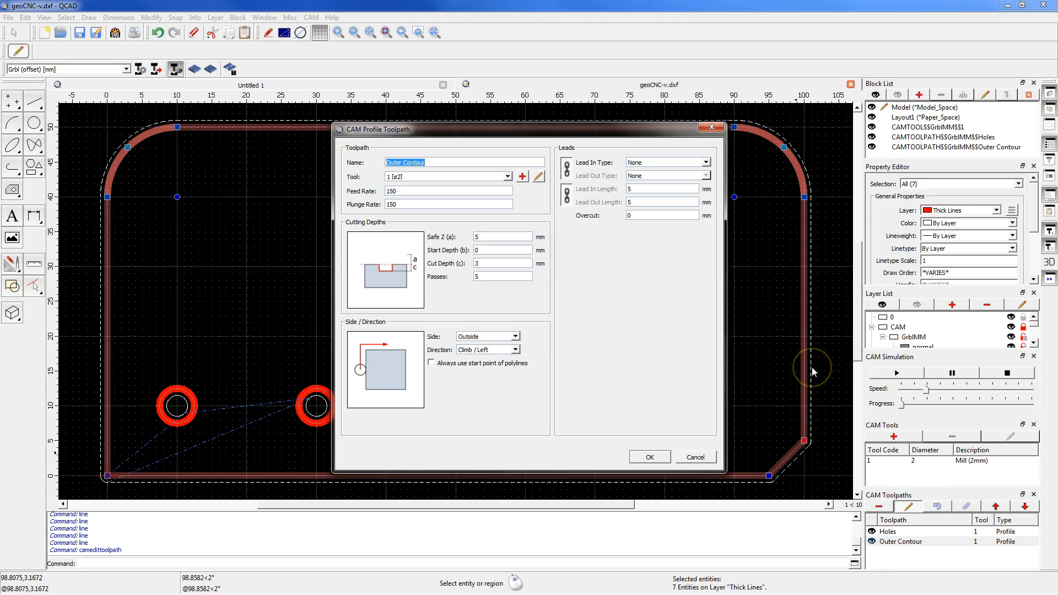
mouse_move(574, 150)
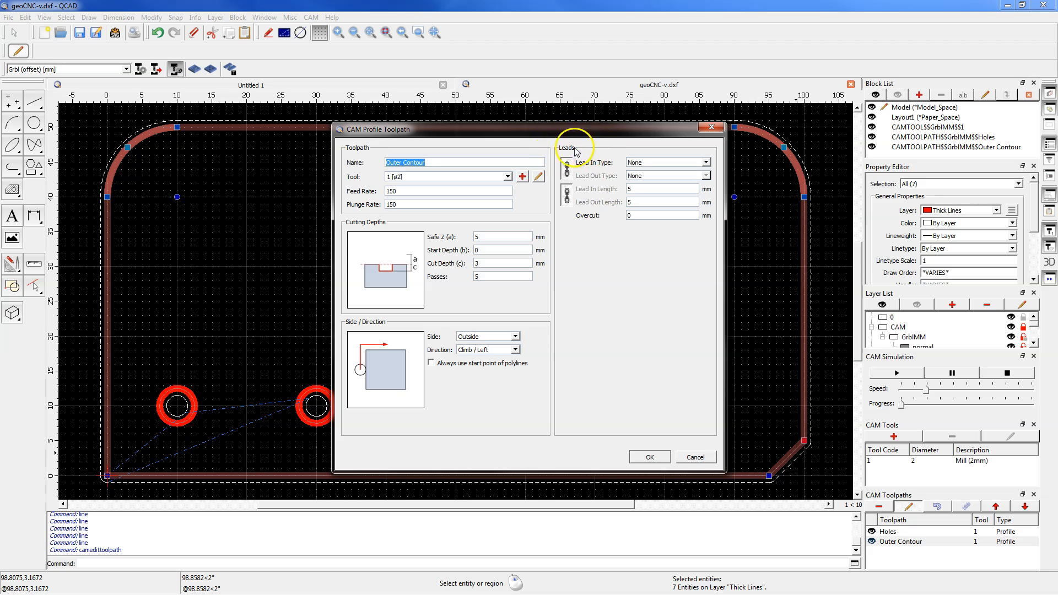
mouse_move(578, 183)
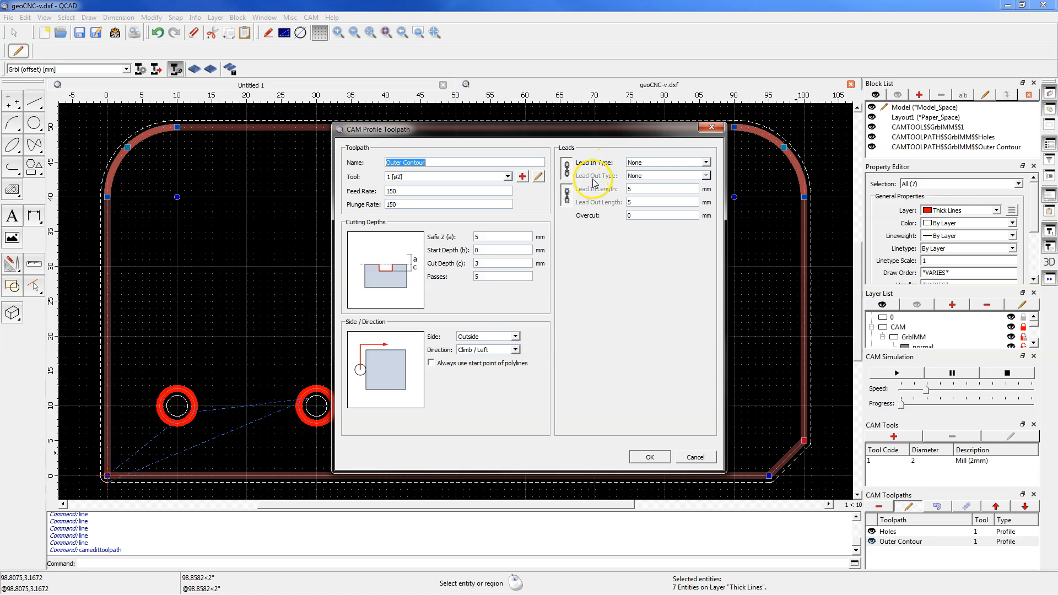
mouse_move(591, 182)
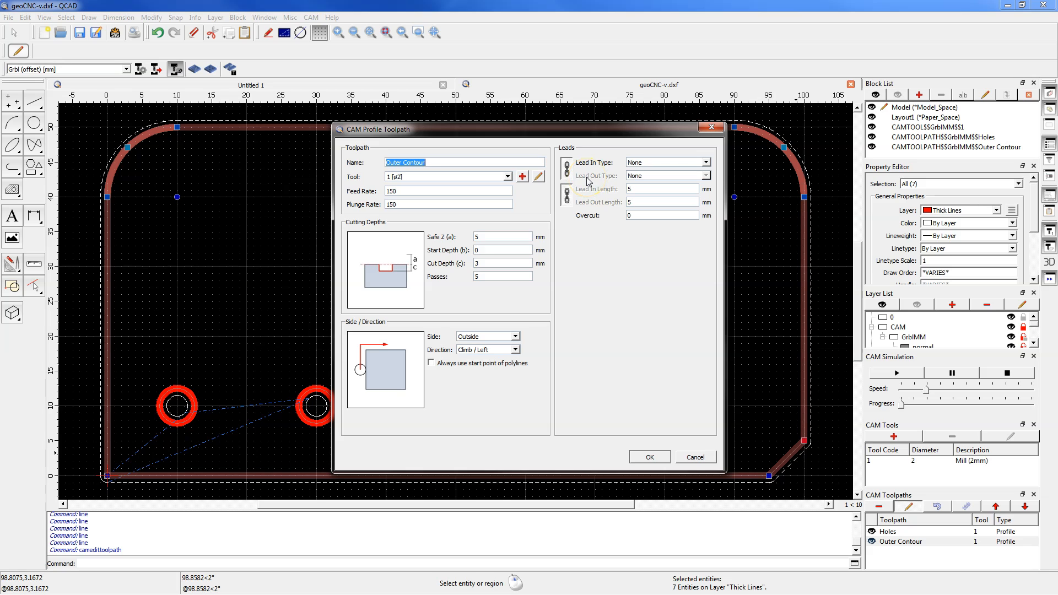
mouse_move(647, 168)
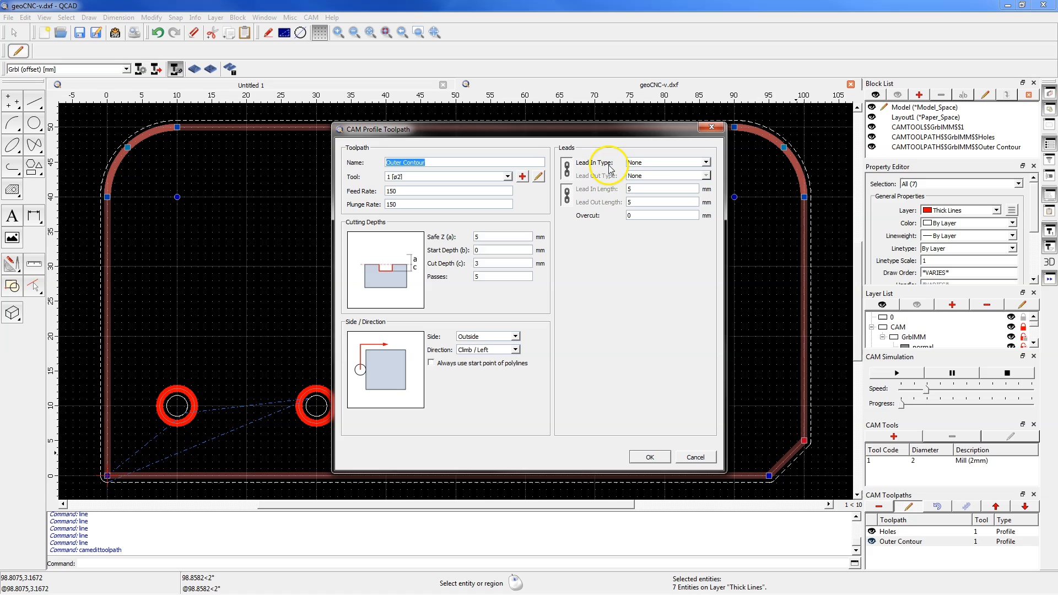
Set the Outer Contour Lead In Type to Normal and apply it.
click(702, 162)
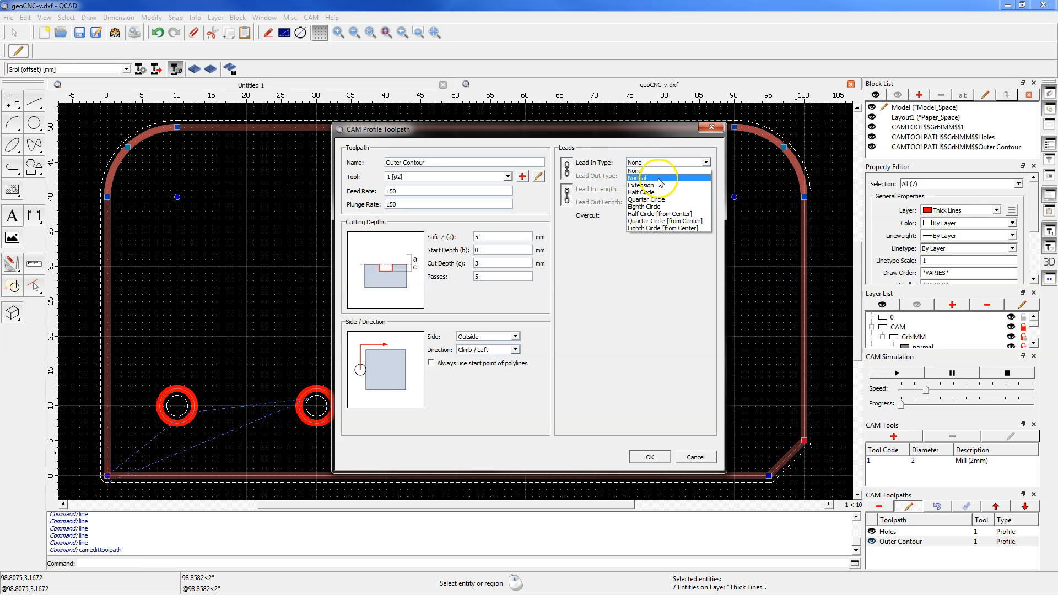
click(638, 177)
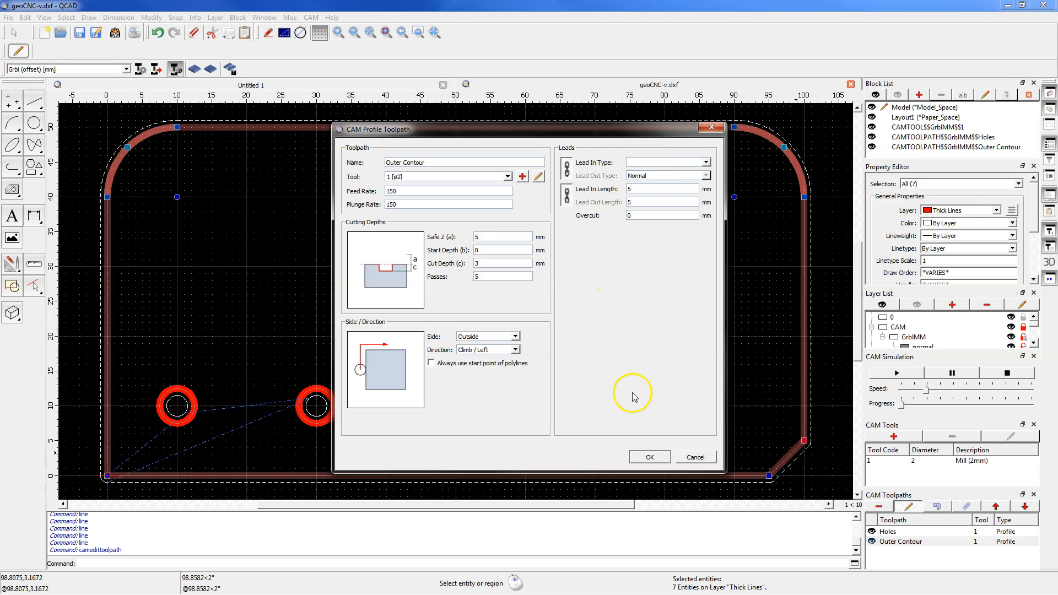
mouse_move(583, 198)
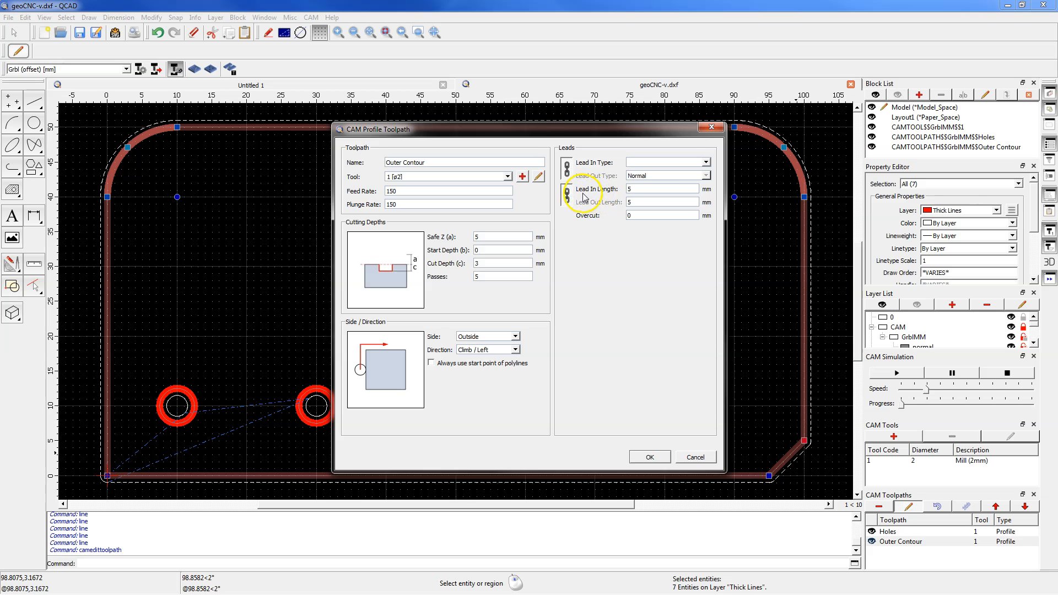
mouse_move(613, 190)
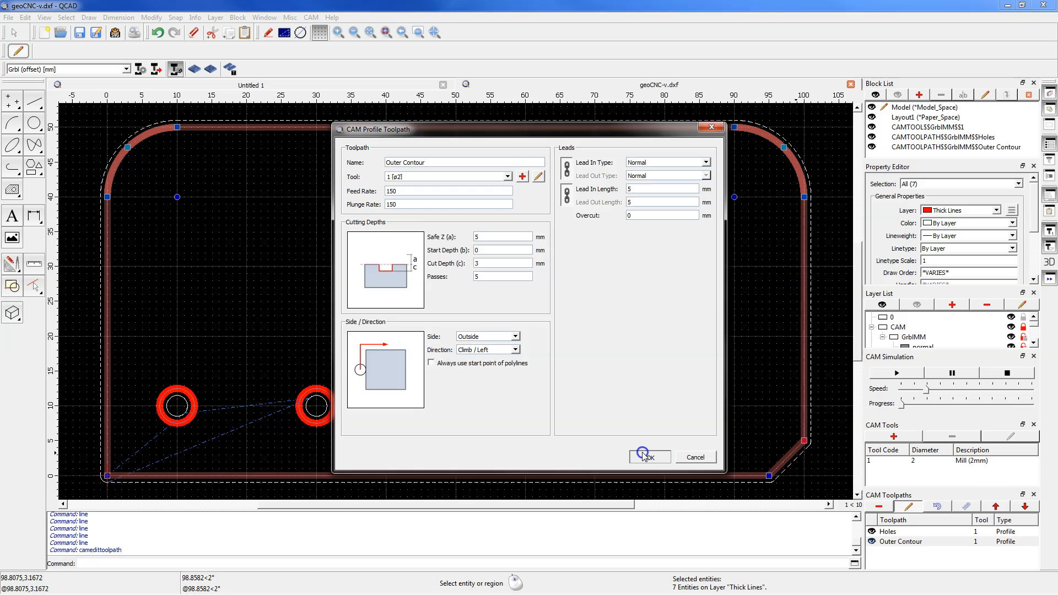
click(644, 457)
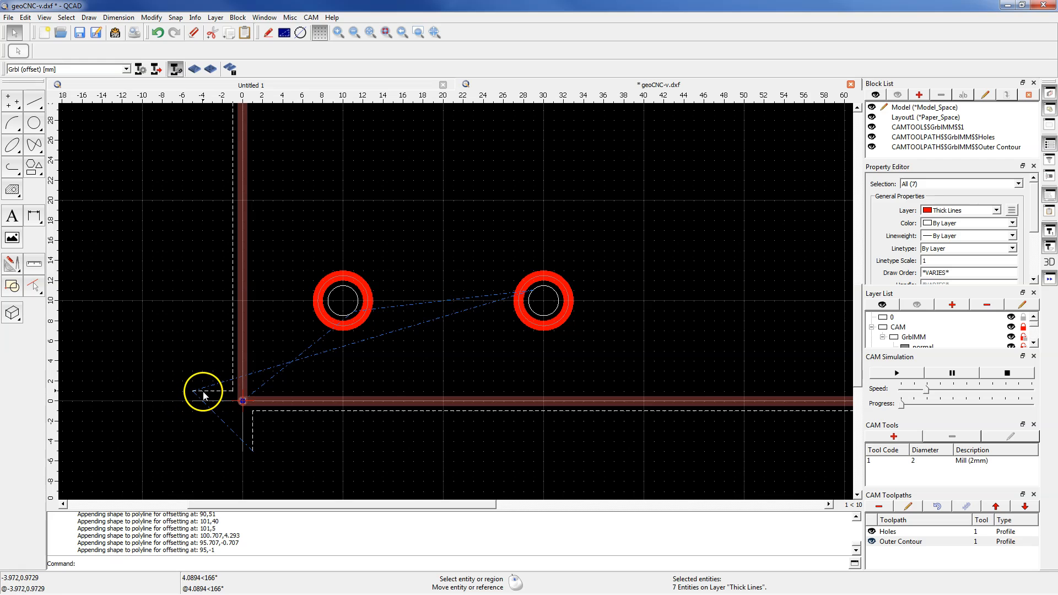
mouse_move(250, 438)
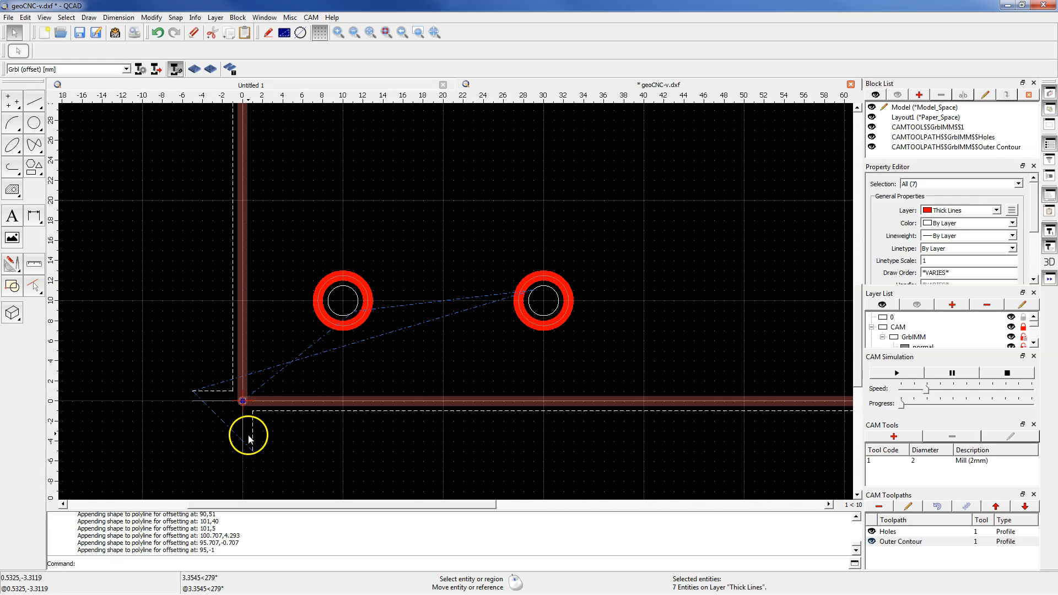
mouse_move(248, 415)
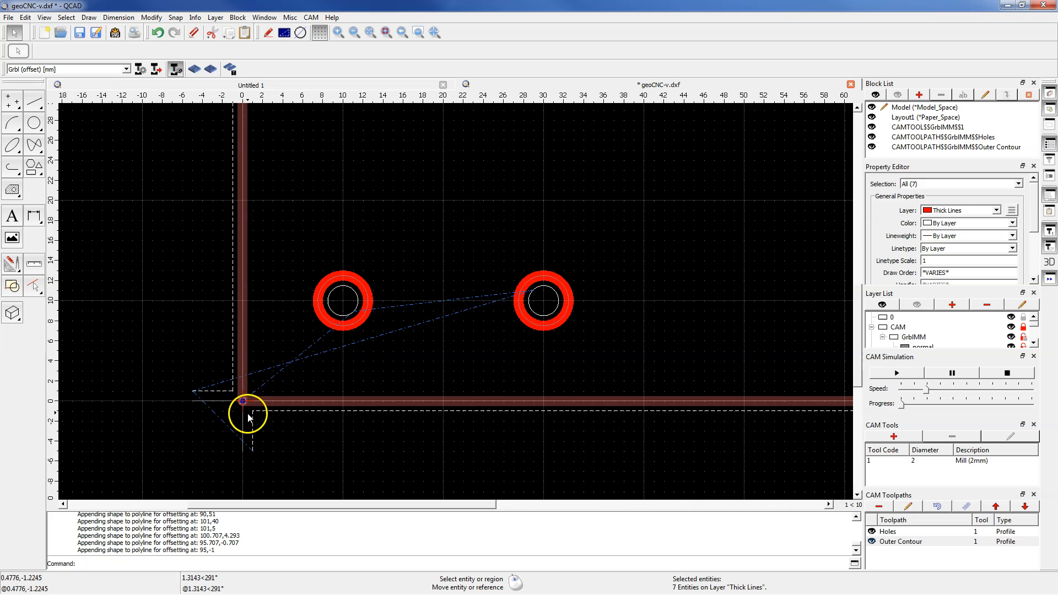
mouse_move(999, 474)
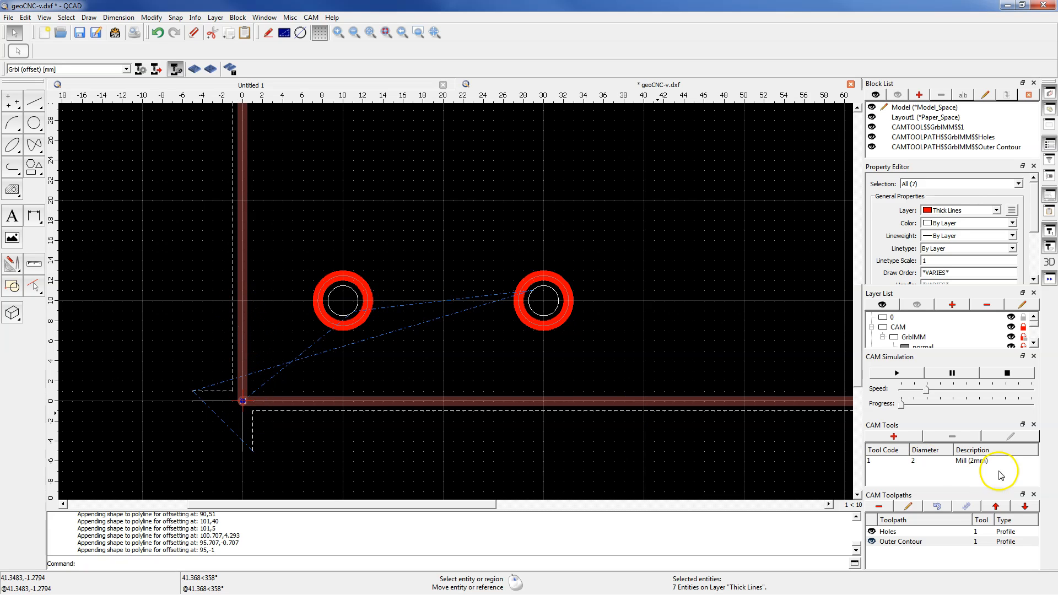
Change the Outer Contour Lead In Type from Normal to Extension and apply it.
click(908, 506)
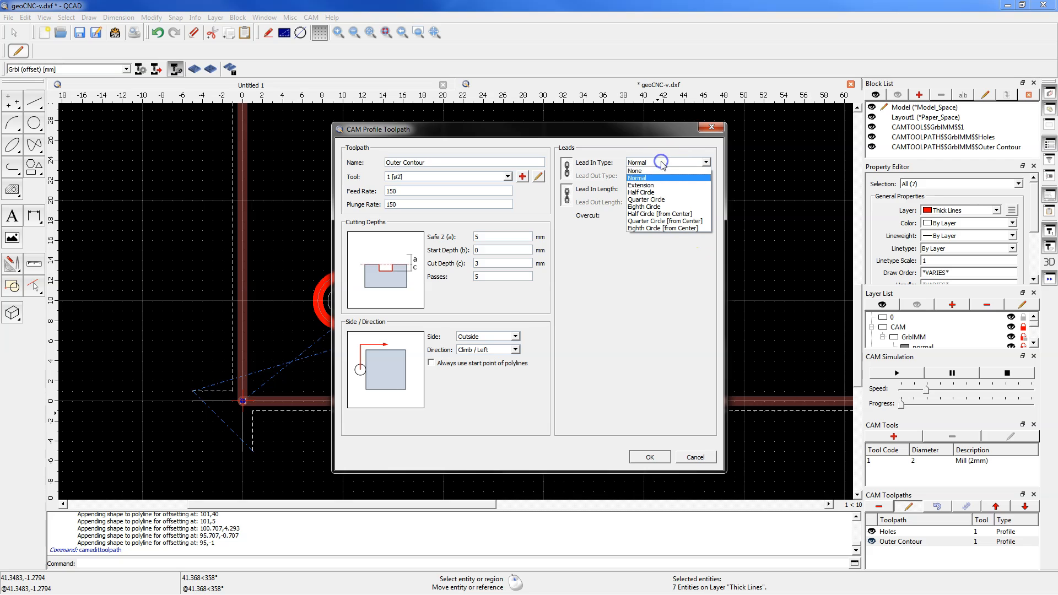
mouse_move(650, 186)
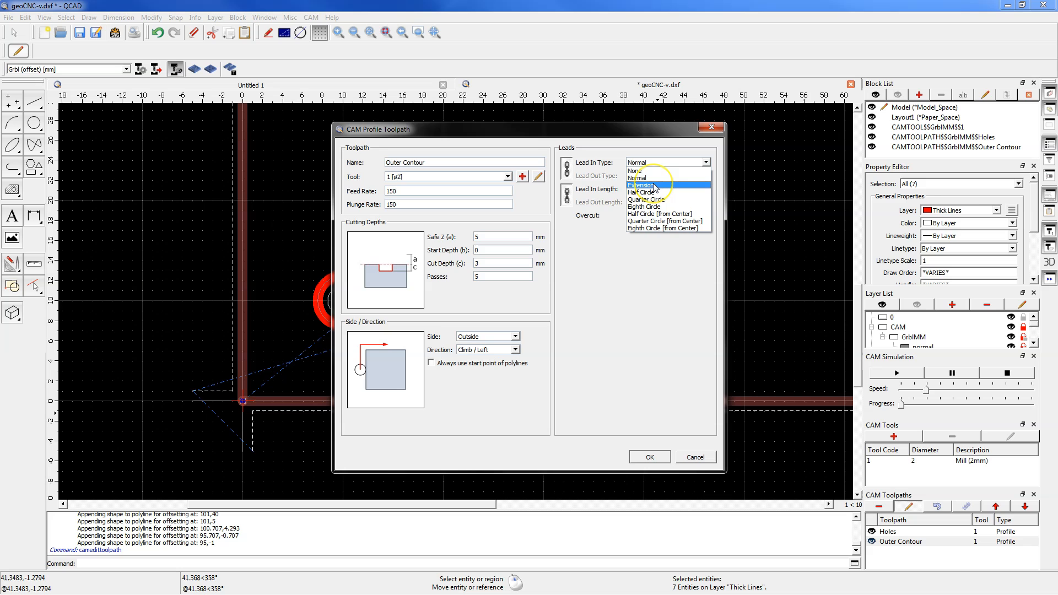
click(641, 185)
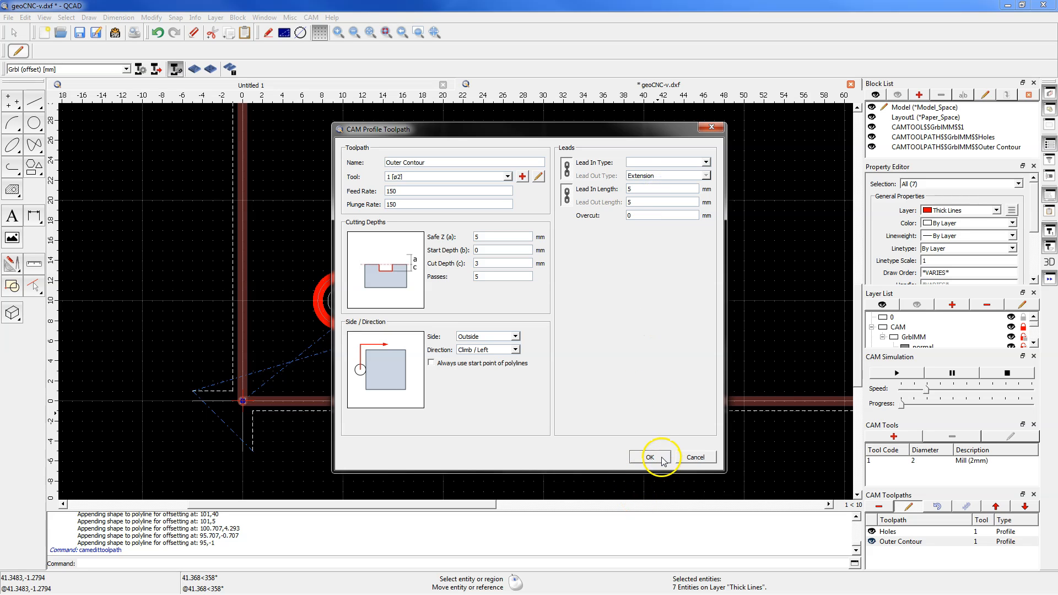
click(649, 457)
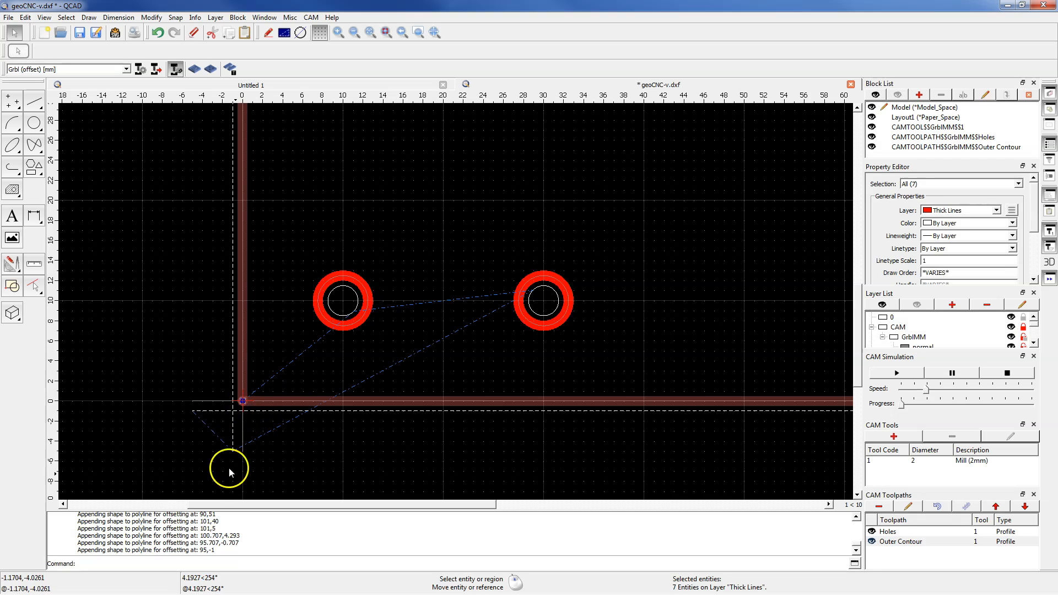
mouse_move(245, 402)
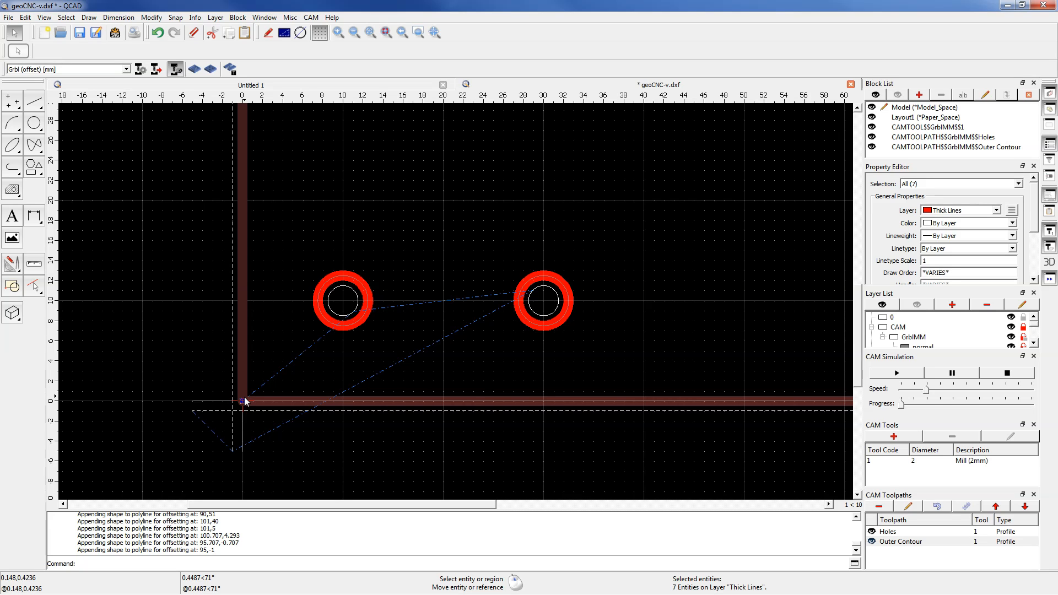
mouse_move(244, 402)
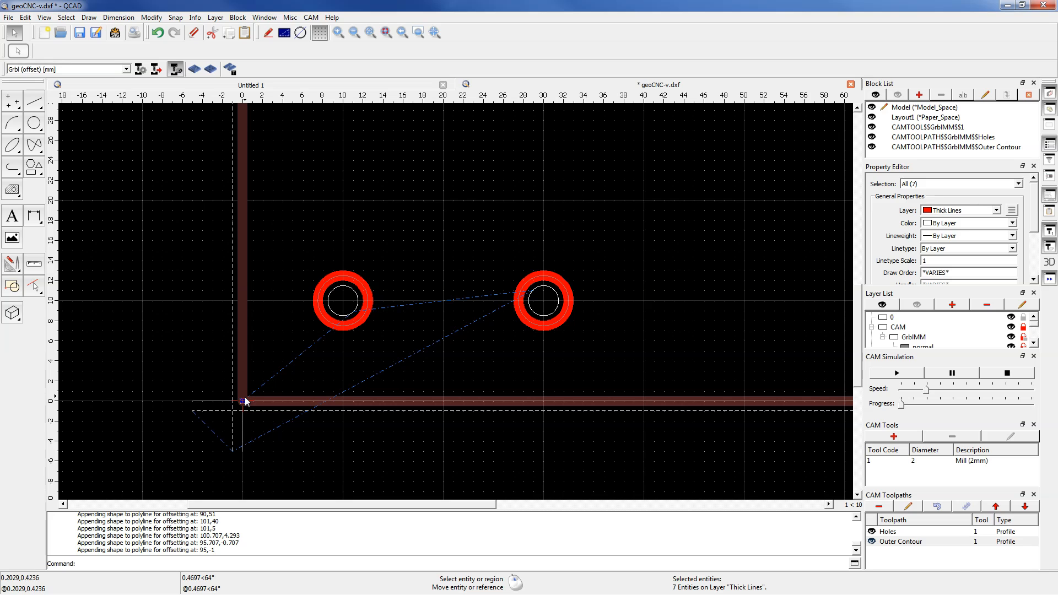
mouse_move(231, 471)
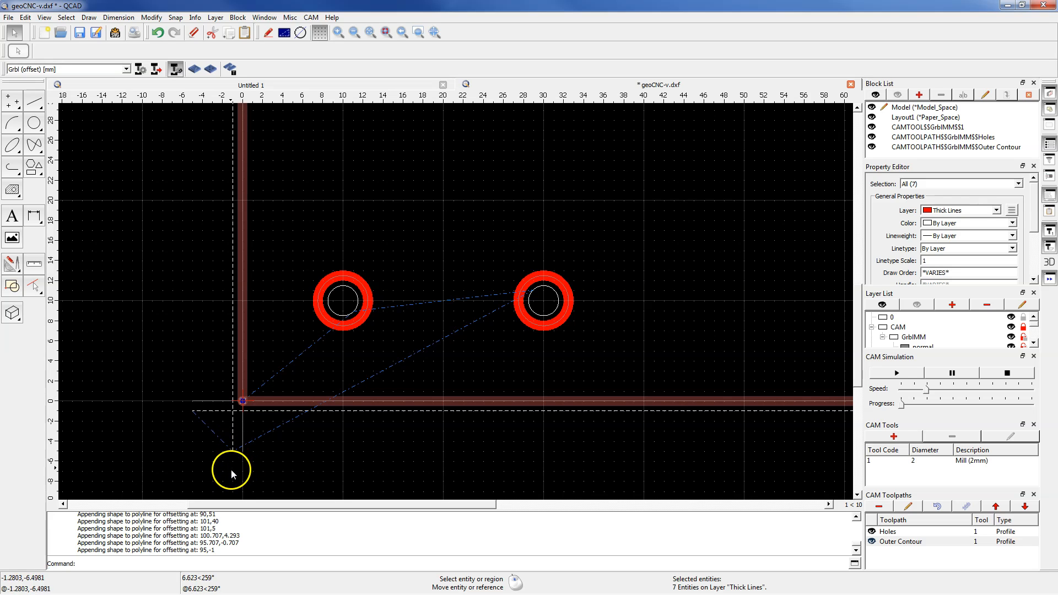
mouse_move(215, 432)
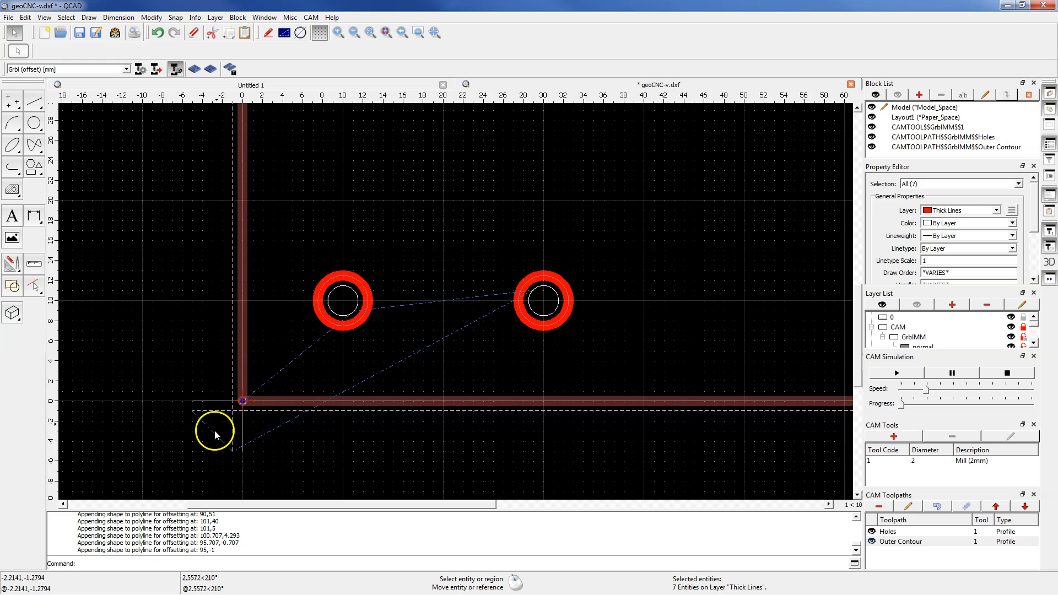
mouse_move(201, 370)
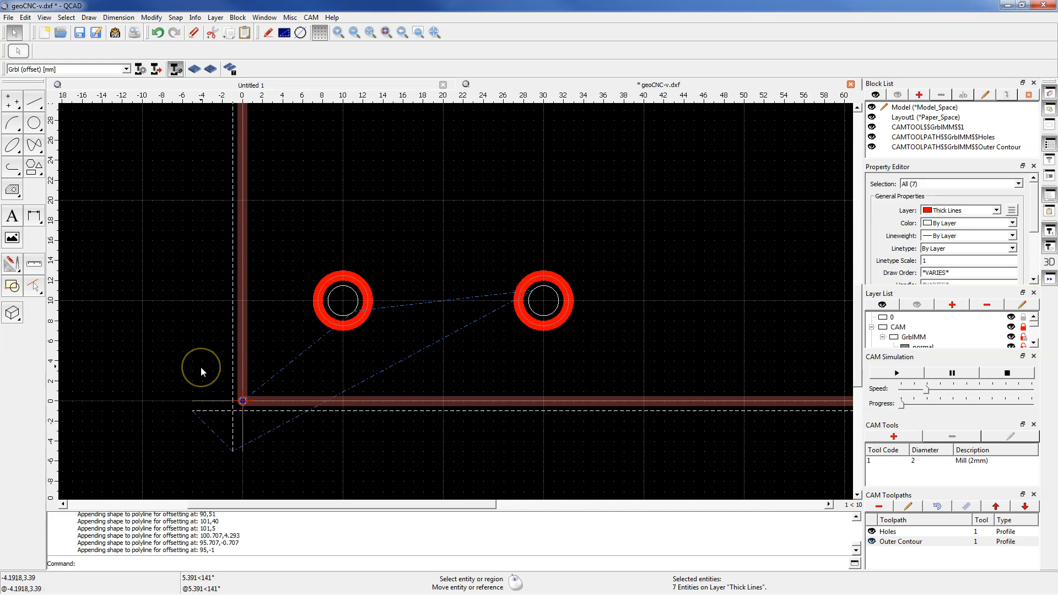